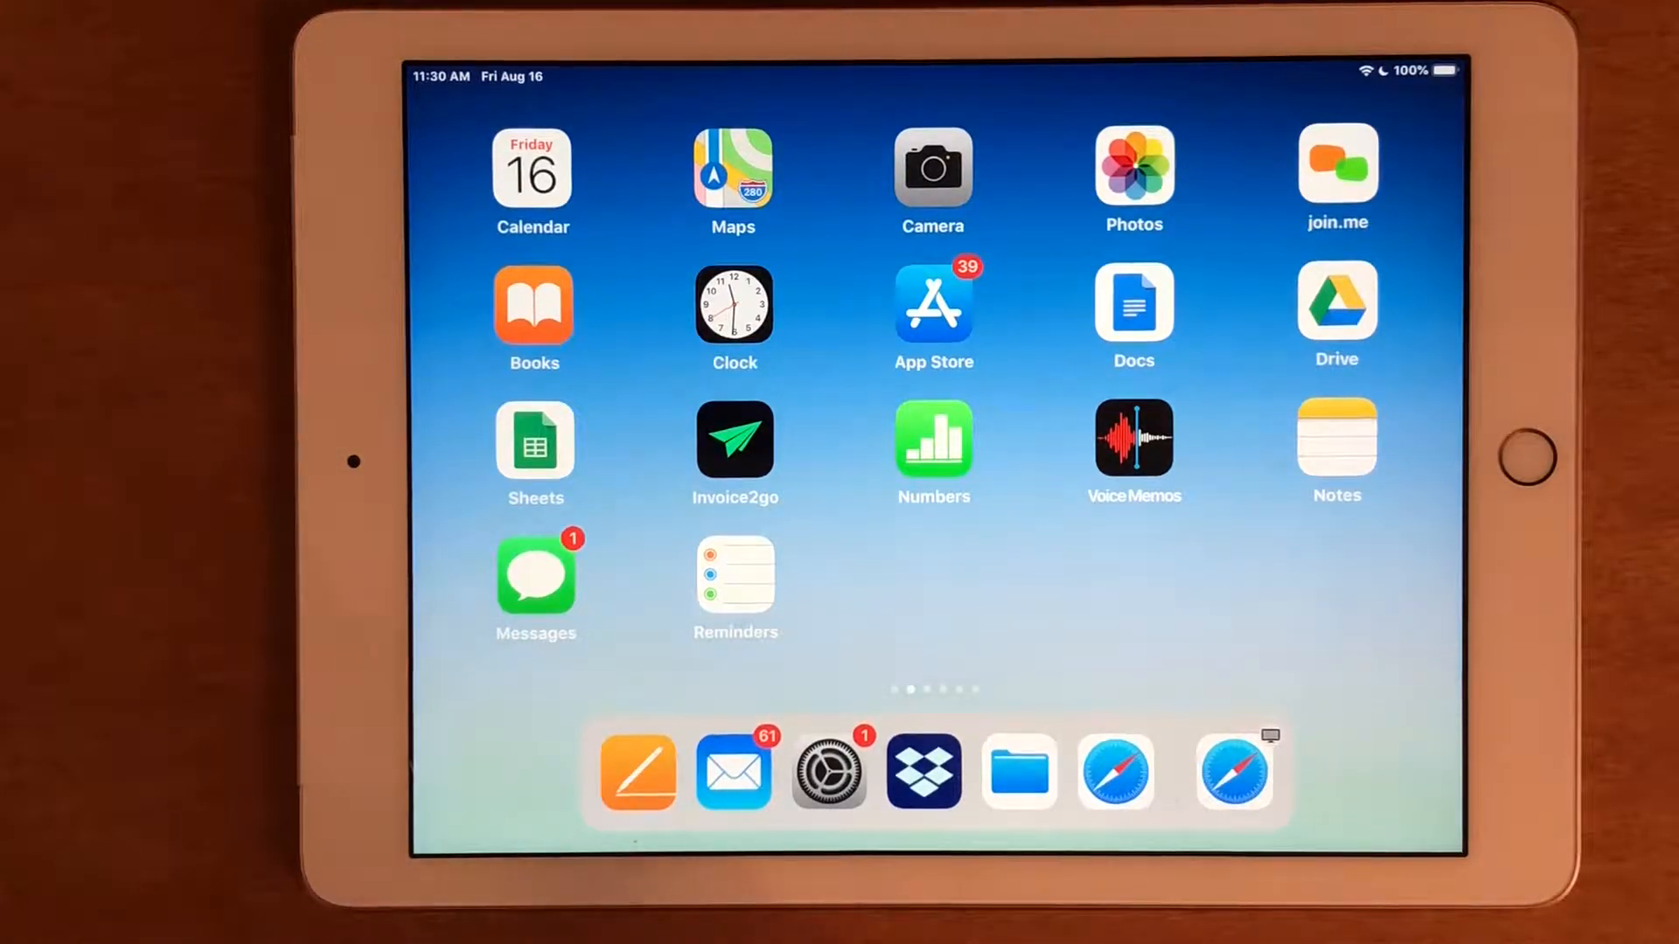
Launch the Settings app from the Dock
{"action": "left_click", "coordinate": [828, 770]}
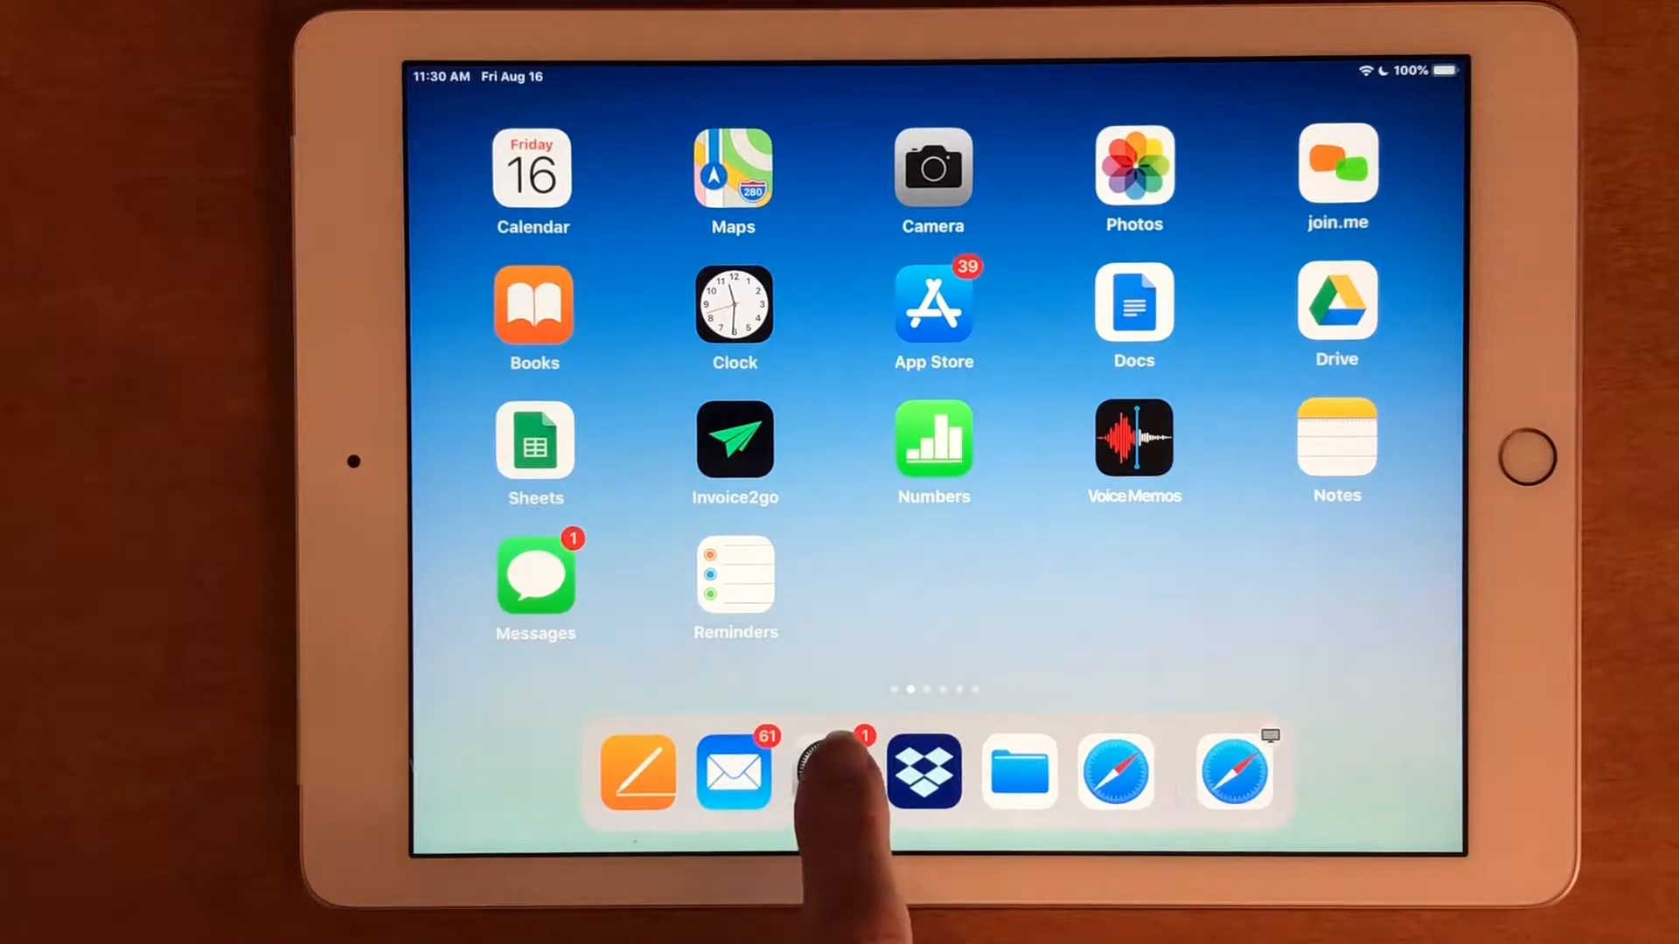
{"action": "left_click", "coordinate": [817, 769]}
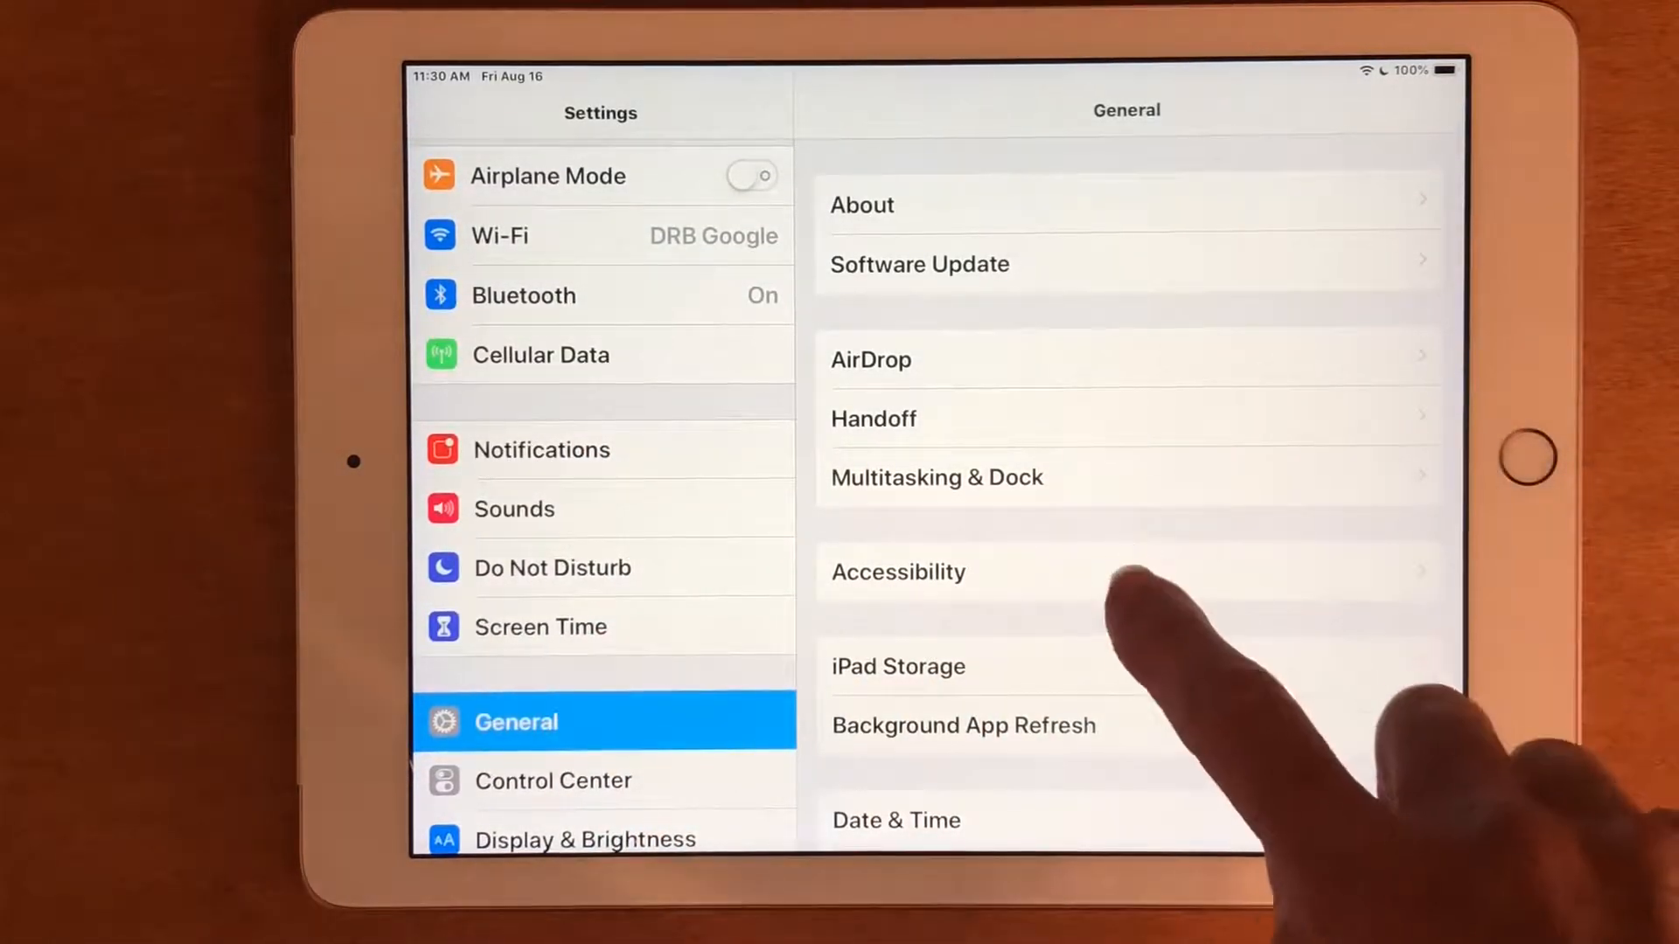
Go to Accessibility and then into the Zoom settings
{"action": "left_click", "coordinate": [898, 572]}
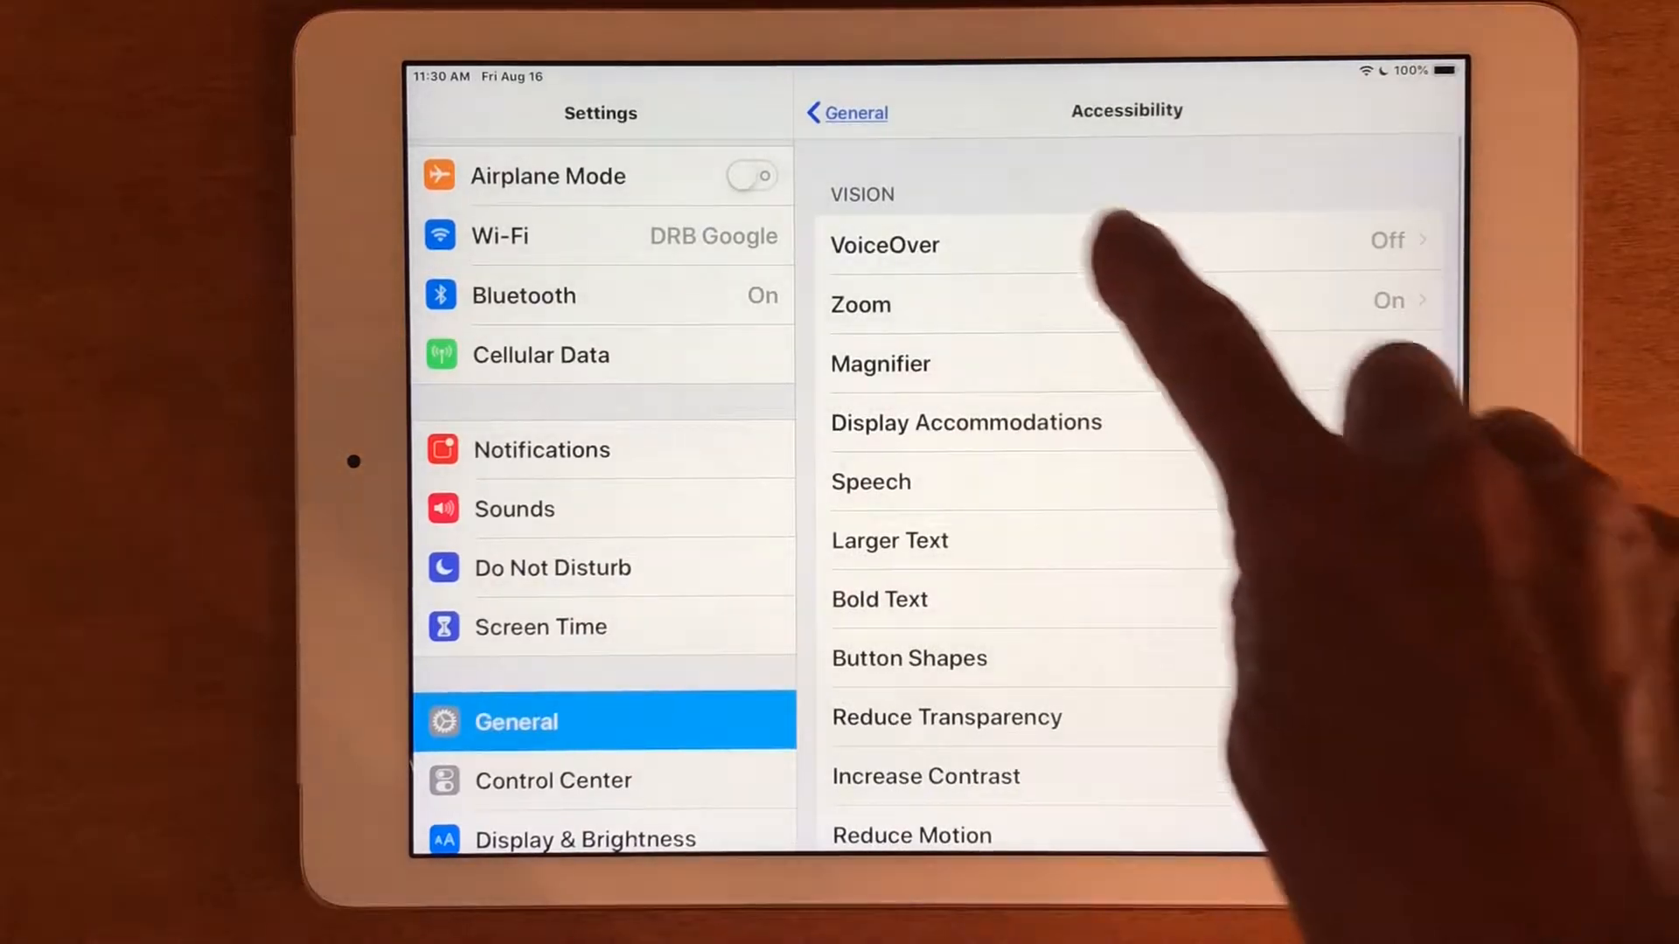
{"action": "left_click", "coordinate": [859, 305]}
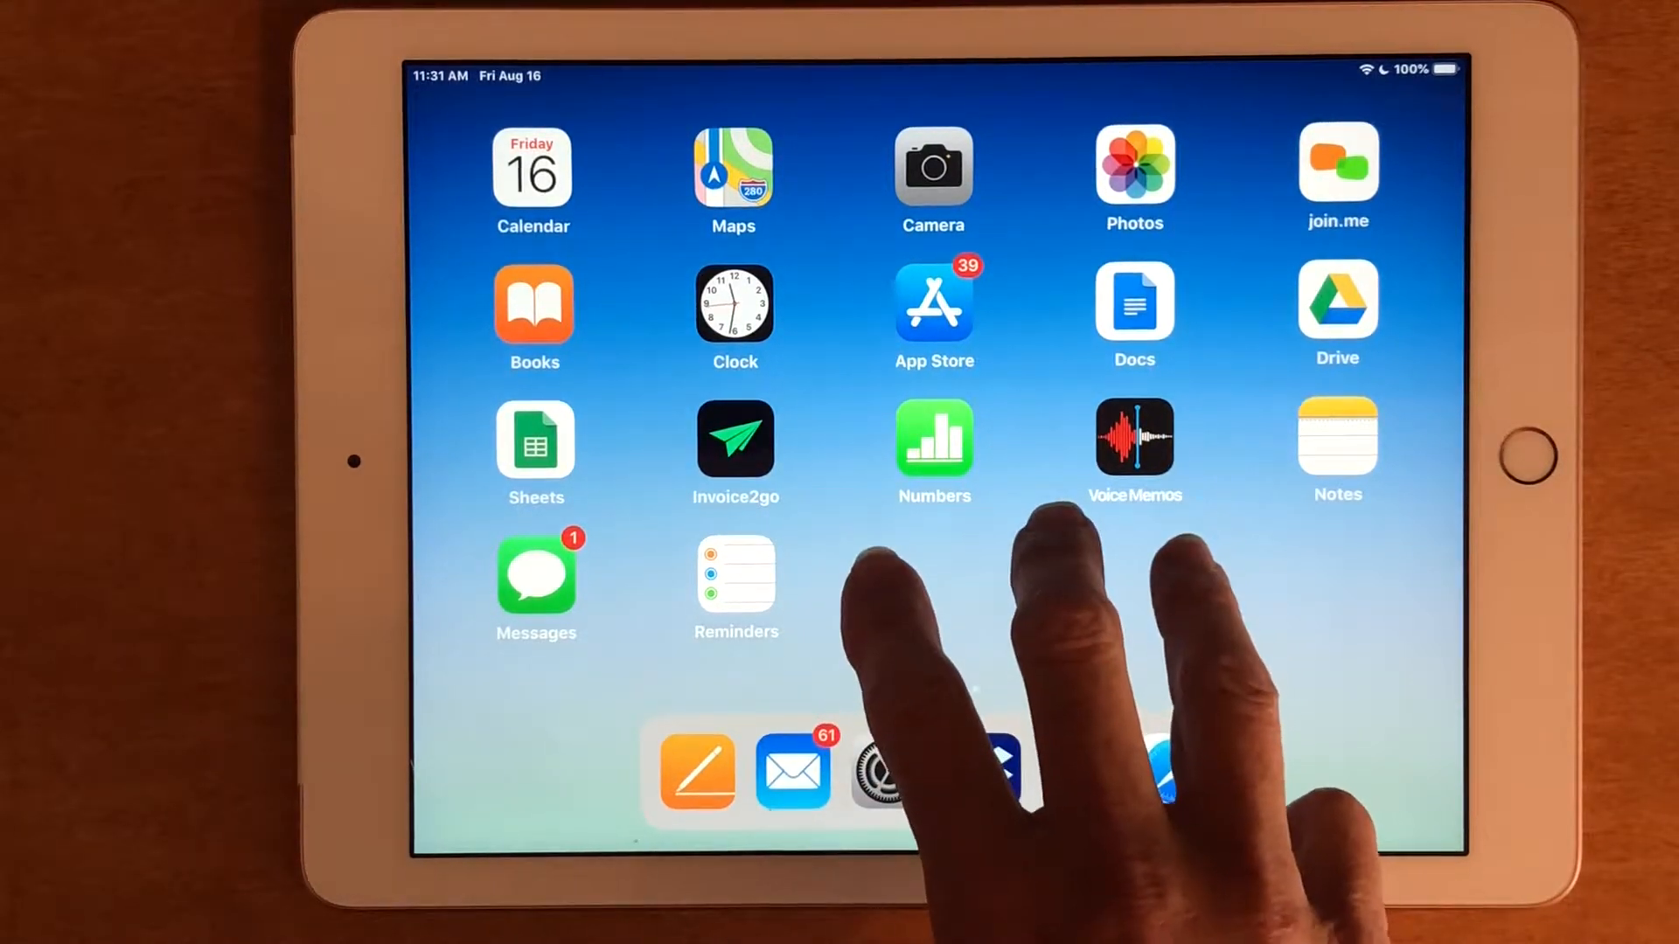
Zoom in on the home screen around the Numbers app
{"action": "left_click", "coordinate": [933, 437]}
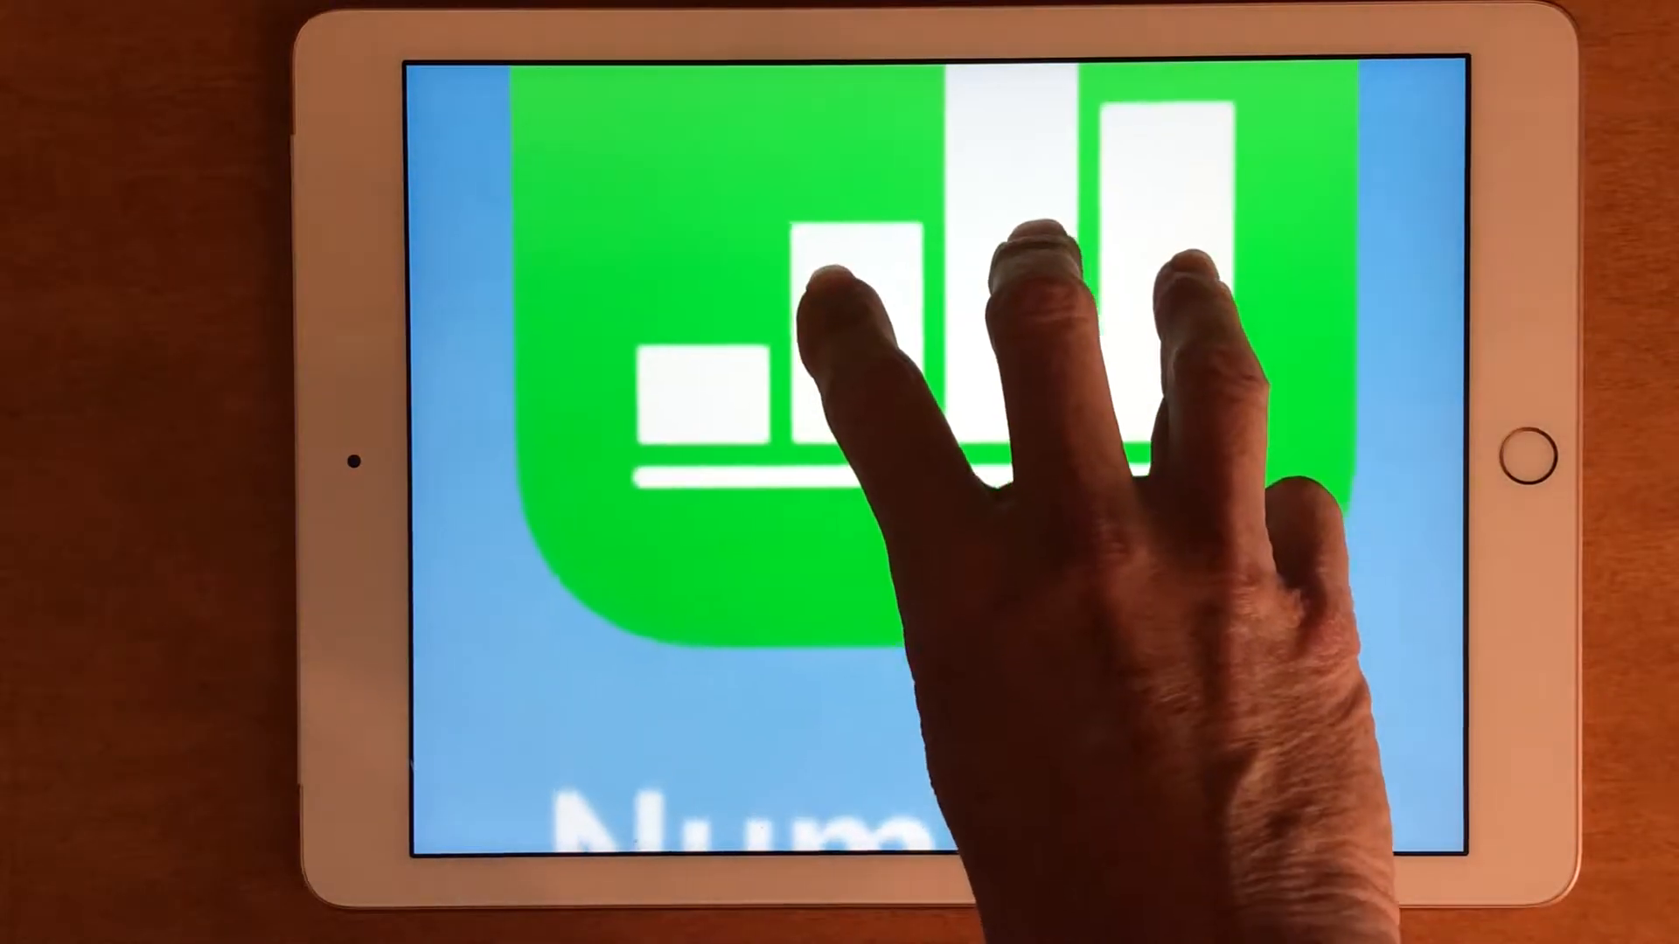